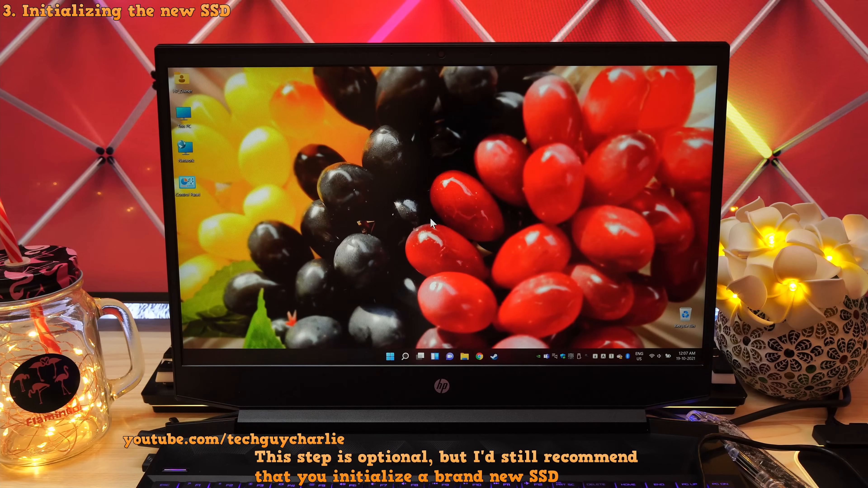
pyautogui.moveTo(412, 301)
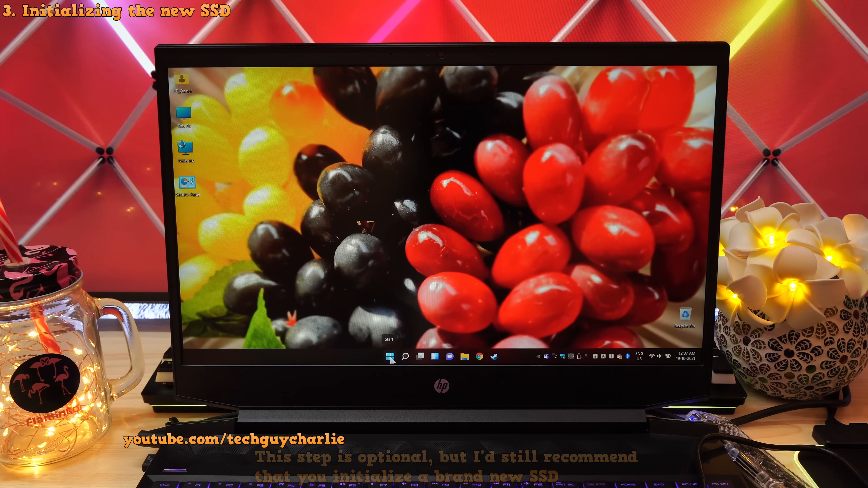
# - Initialize the new Disk 2 as GPT from Disk Management
pyautogui.rightClick(389, 357)
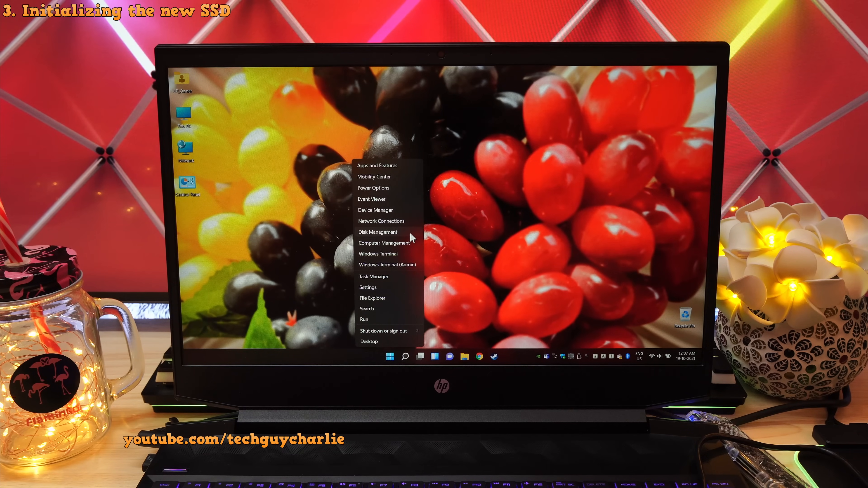
pyautogui.click(377, 232)
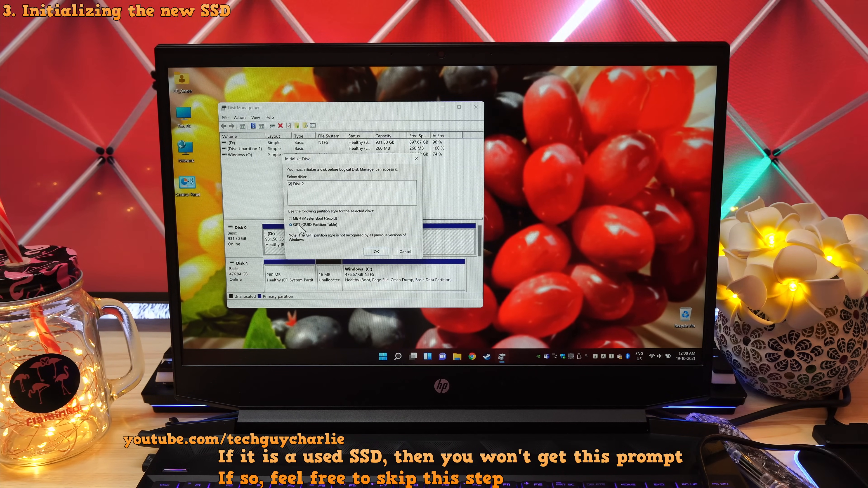
pyautogui.click(377, 252)
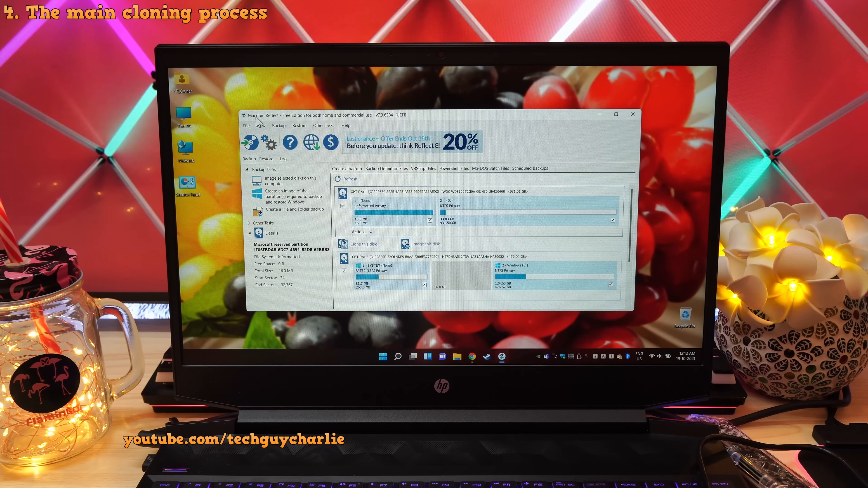
pyautogui.moveTo(276, 124)
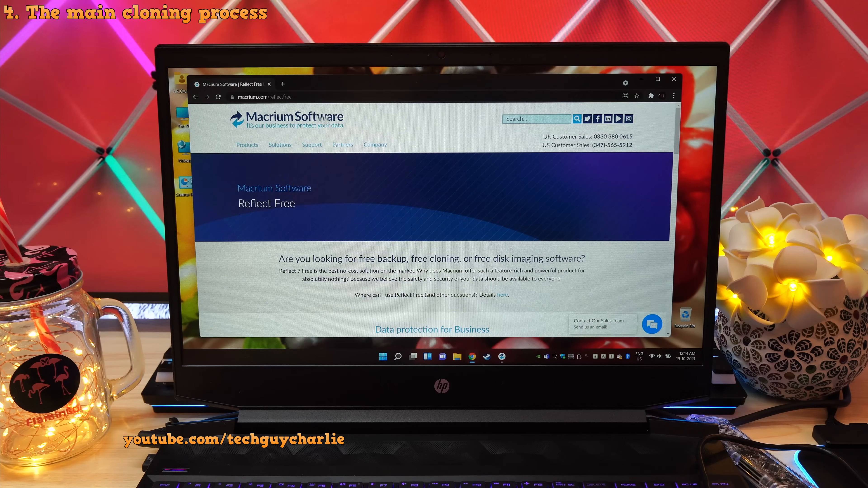
# - Scroll the Reflect Free page down to the Backup at Home section with Reflect 7 Free
pyautogui.click(277, 96)
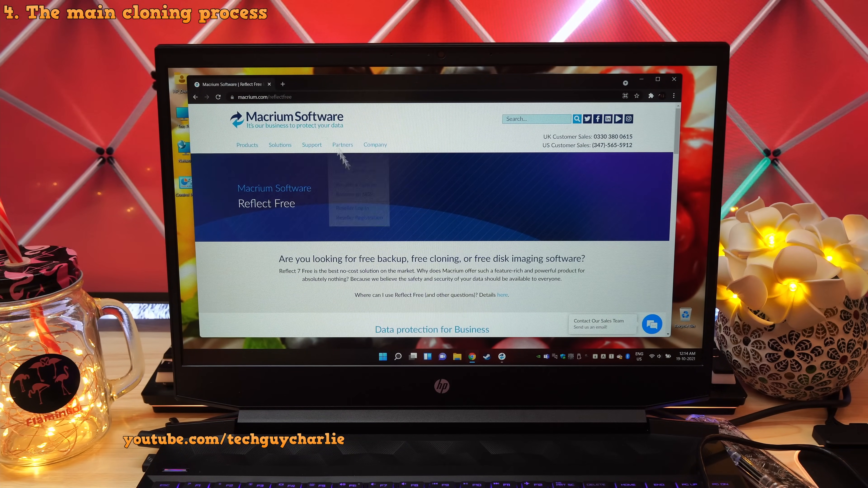
pyautogui.scroll(-3)
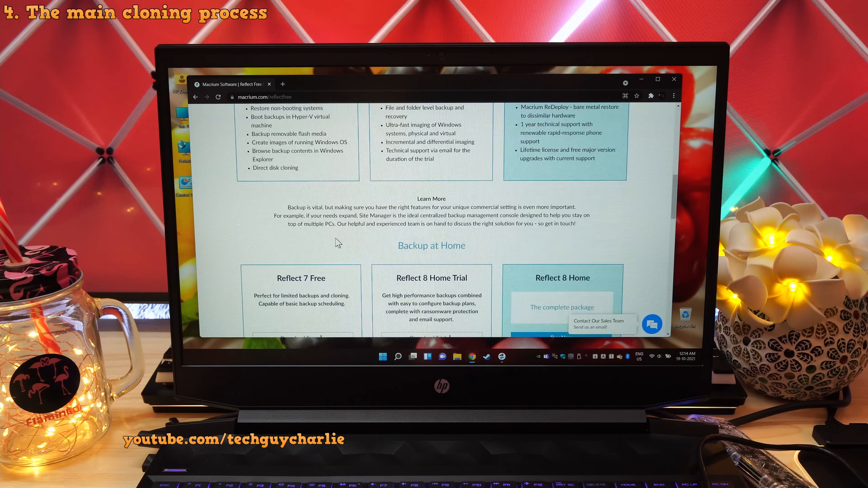
pyautogui.scroll(-3)
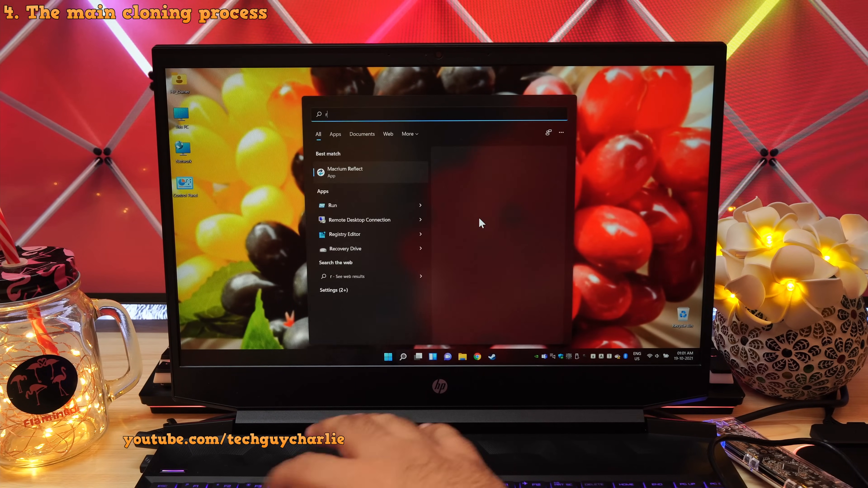
# - Launch Macrium Reflect from the Start search to list the source, new 931.51 GB and other disks
pyautogui.write('ef')
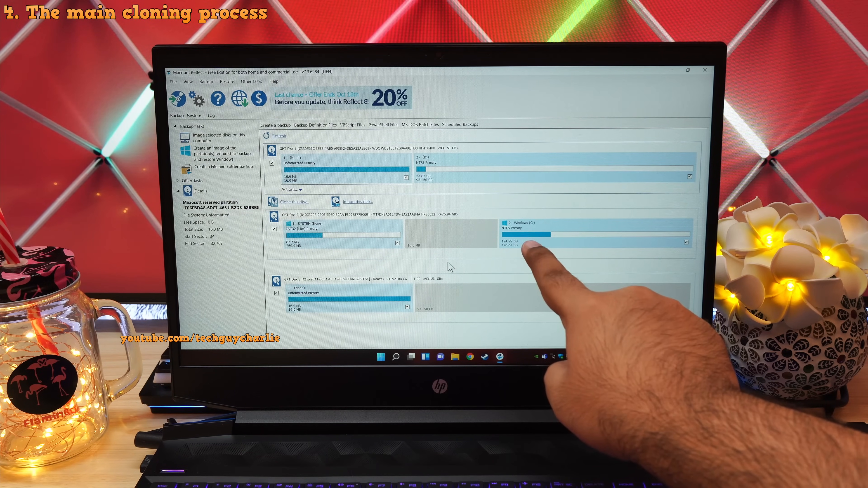
pyautogui.moveTo(531, 266)
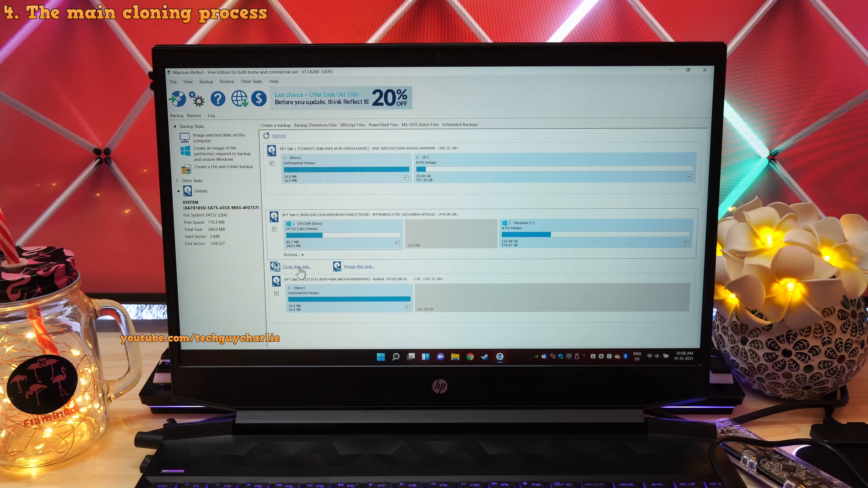
# - Clone the Windows system disk onto Disk 3, skipping scheduling, and run it now
pyautogui.click(296, 266)
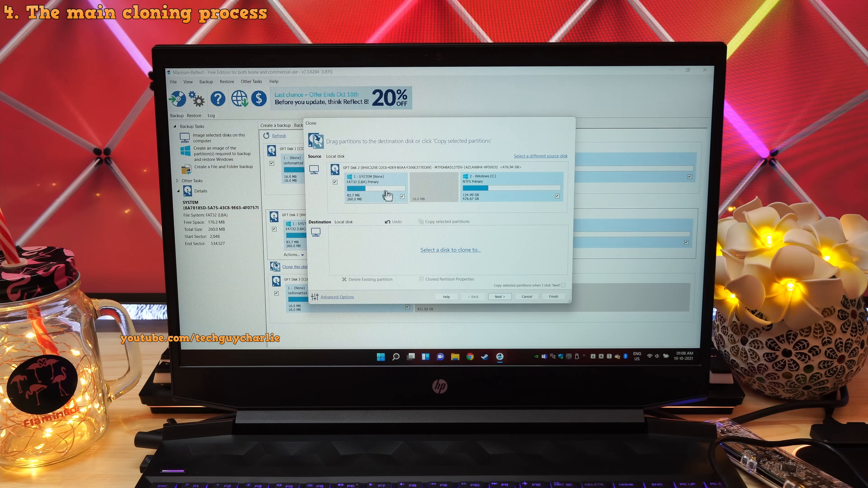
pyautogui.moveTo(457, 195)
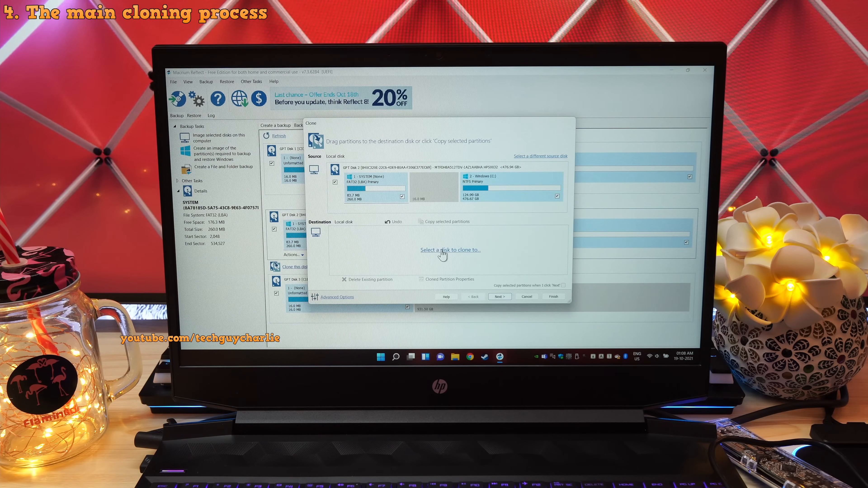
pyautogui.click(449, 250)
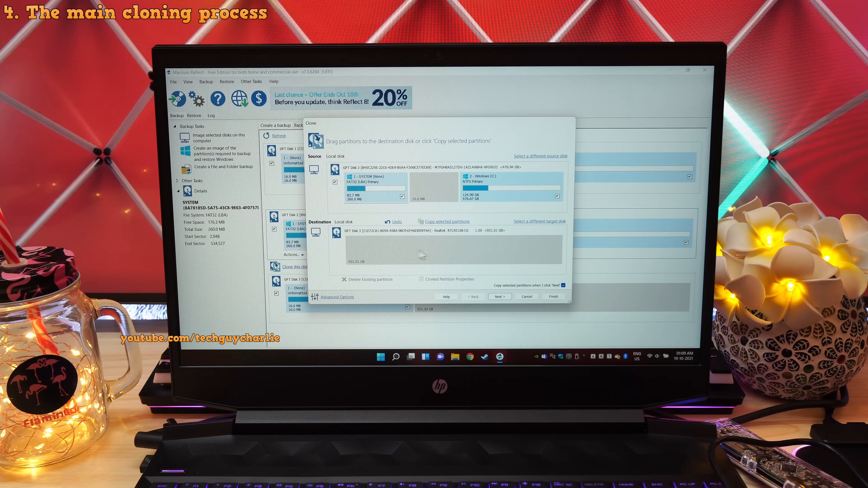
pyautogui.click(499, 297)
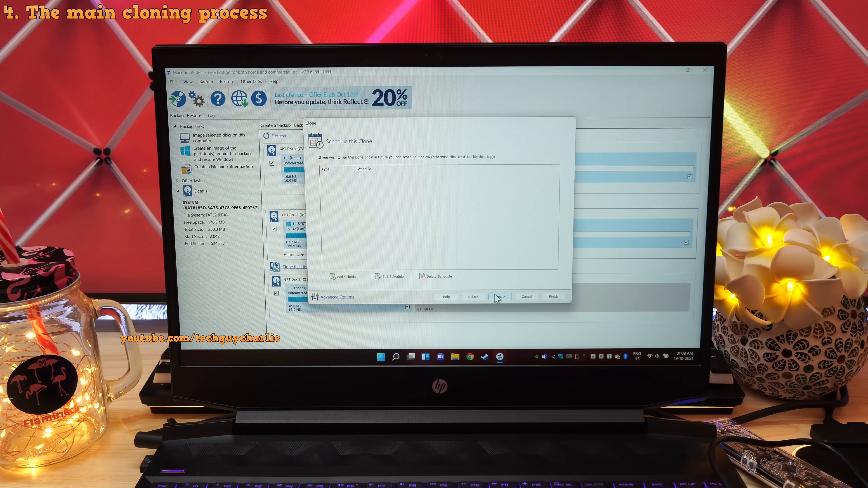
pyautogui.click(499, 296)
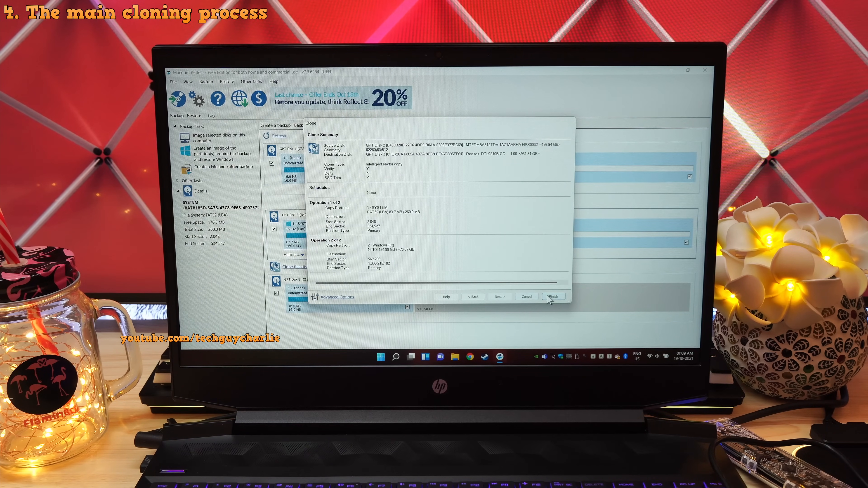
pyautogui.click(553, 297)
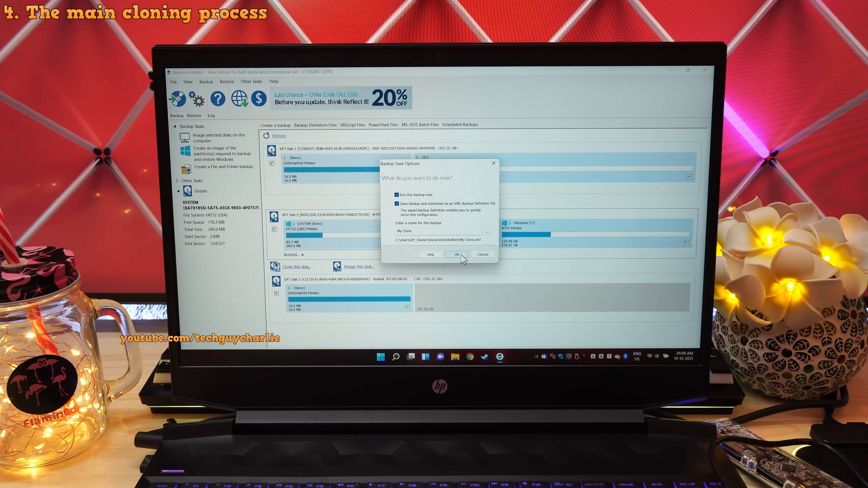
pyautogui.click(455, 255)
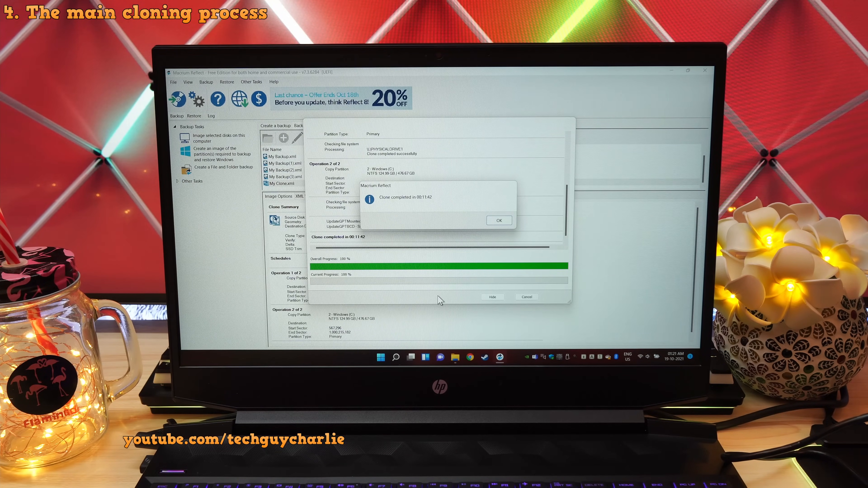
pyautogui.click(497, 220)
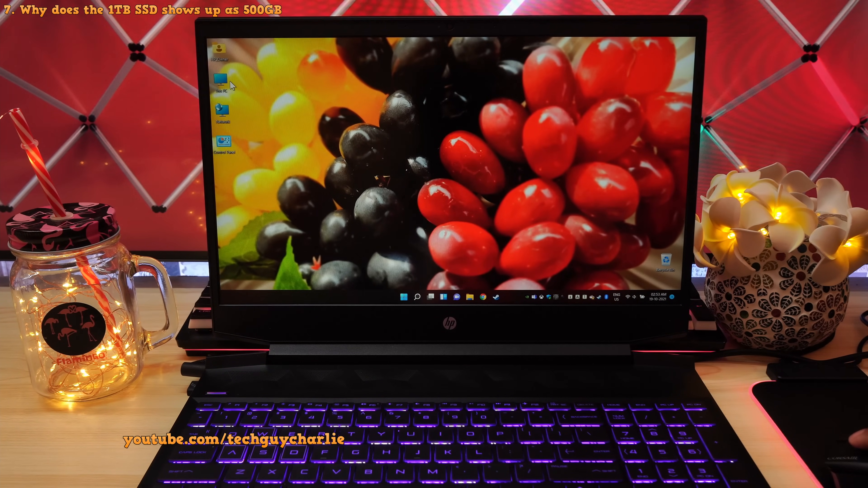
# - Check the Windows (C:) properties showing 476 GB capacity, then dismiss them
pyautogui.doubleClick(220, 78)
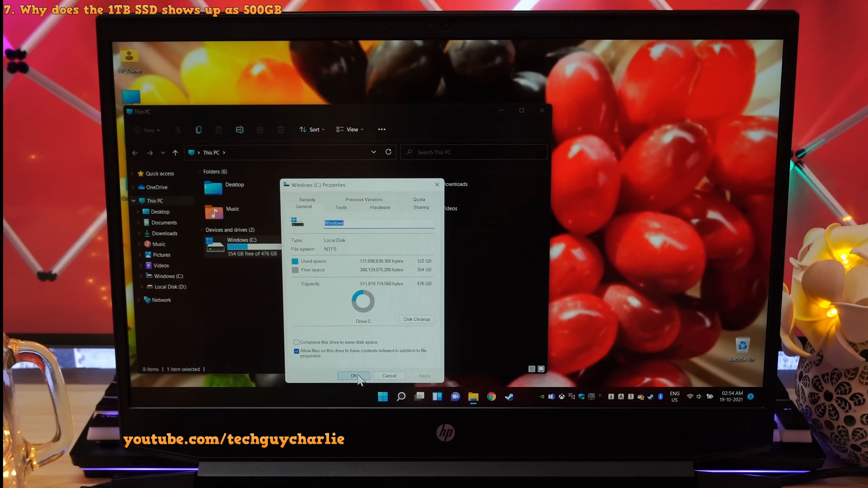
pyautogui.click(354, 375)
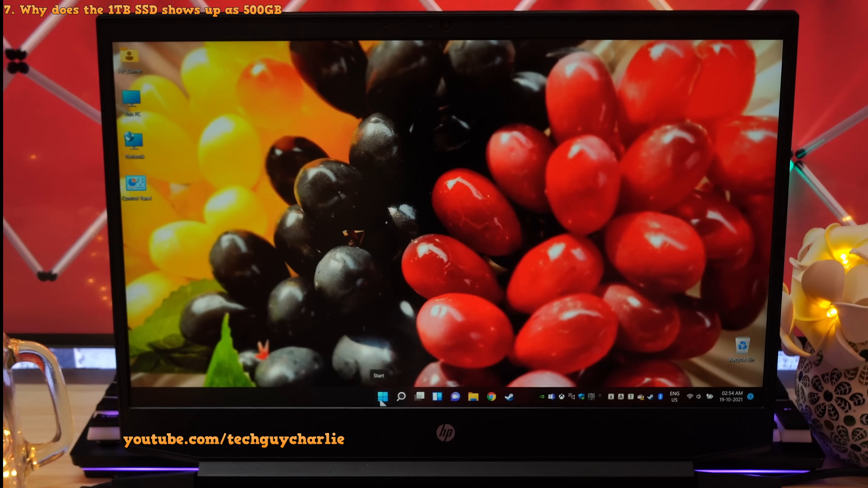
# - Inspect the Windows (C:) partition in Disk Management, revealing 454 GB unallocated beside it
pyautogui.rightClick(382, 397)
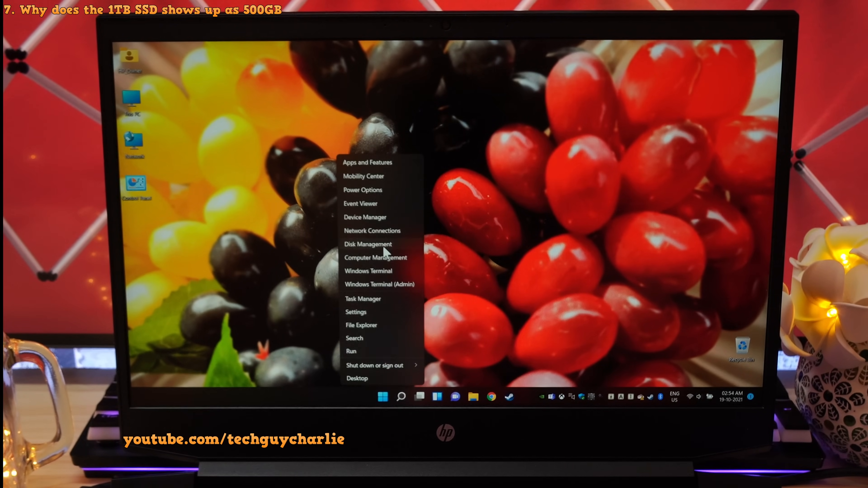
pyautogui.click(367, 244)
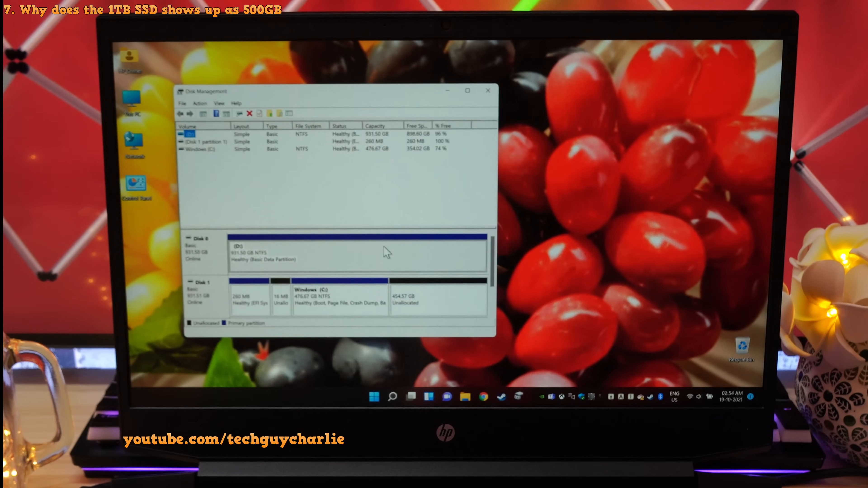
pyautogui.click(467, 90)
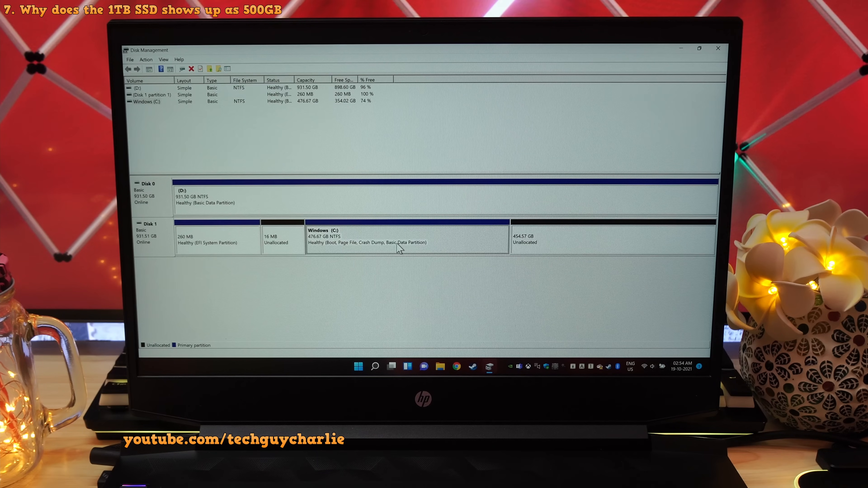
pyautogui.rightClick(406, 238)
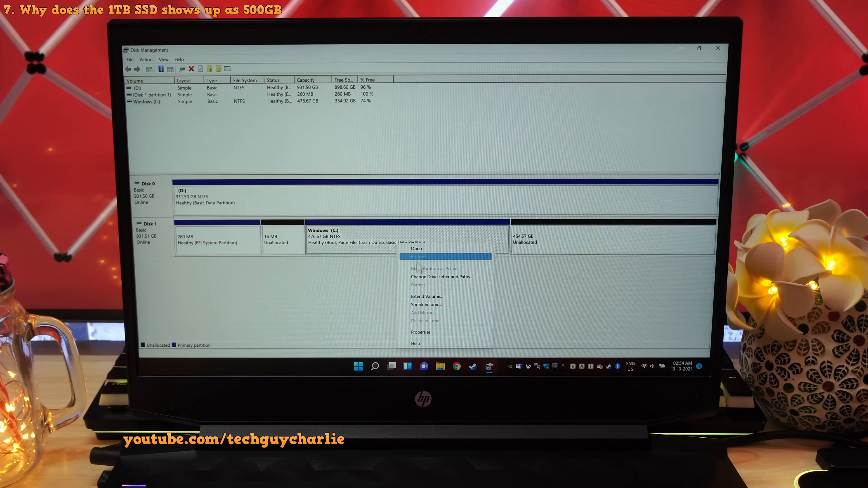
pyautogui.click(426, 296)
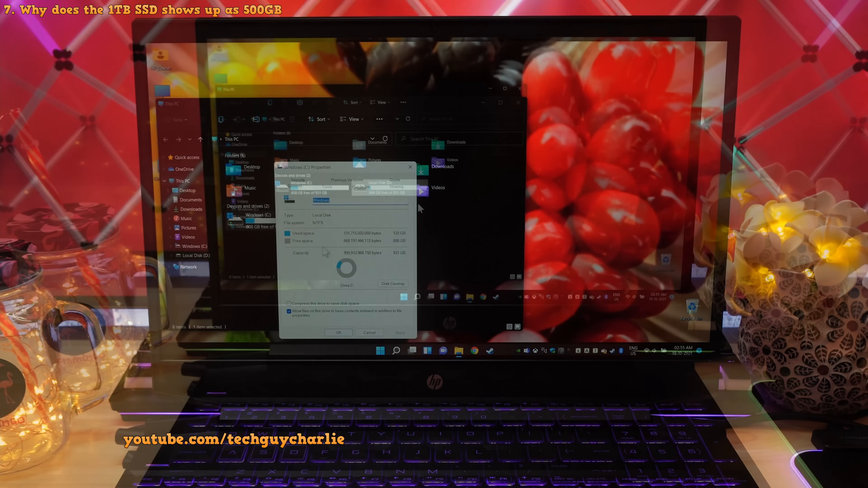
pyautogui.click(369, 332)
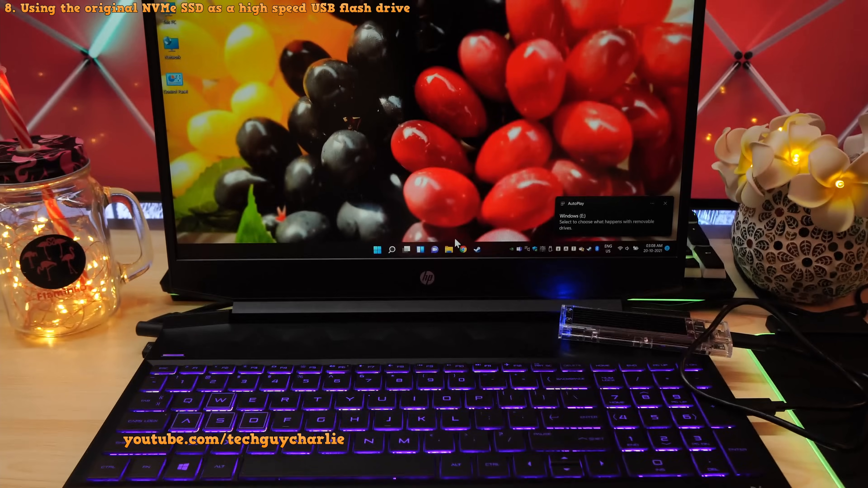
# - Review the Format settings for the external Windows (E:) drive without formatting it
pyautogui.click(442, 248)
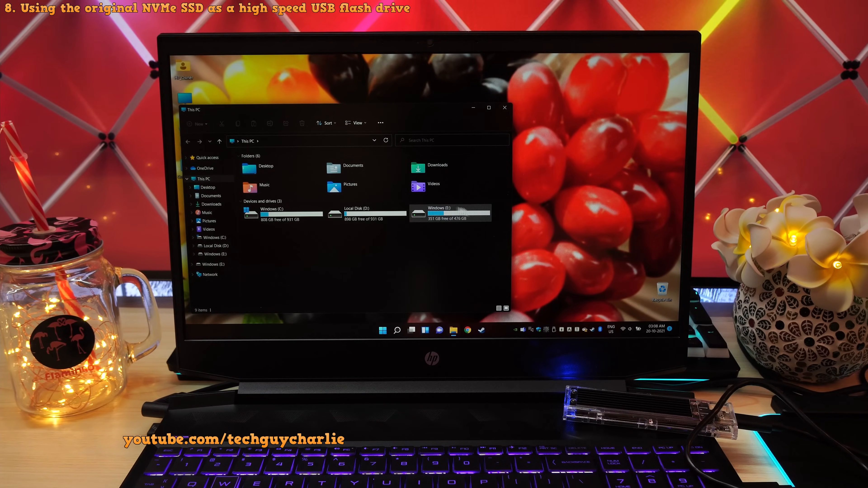
pyautogui.click(451, 212)
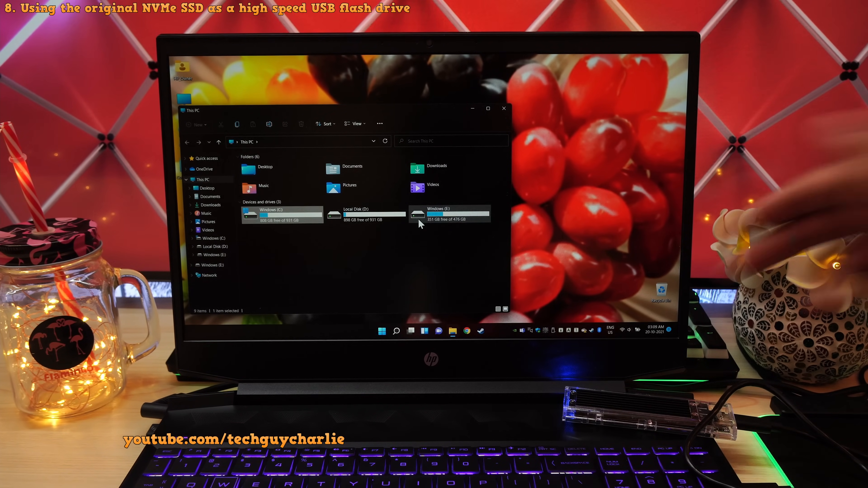
pyautogui.moveTo(449, 214)
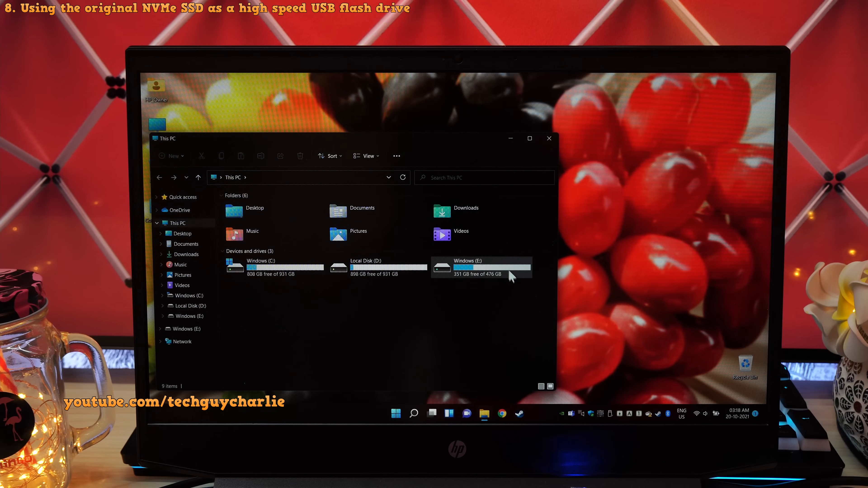
pyautogui.click(480, 267)
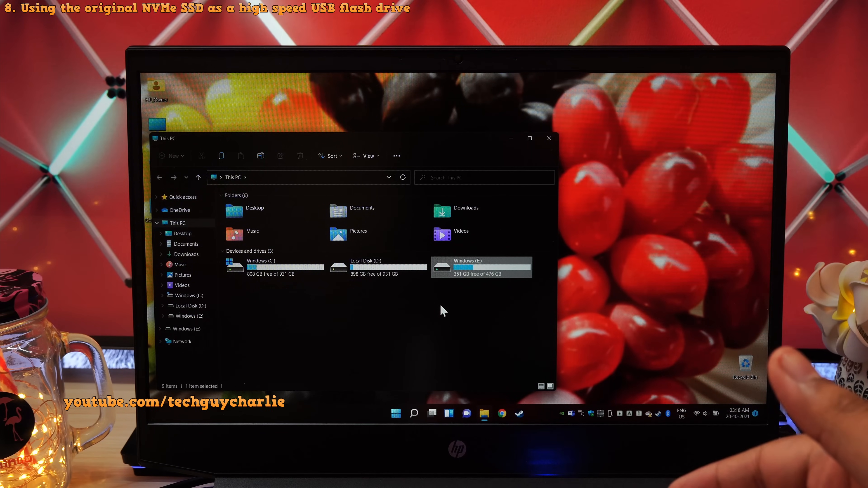
pyautogui.rightClick(481, 268)
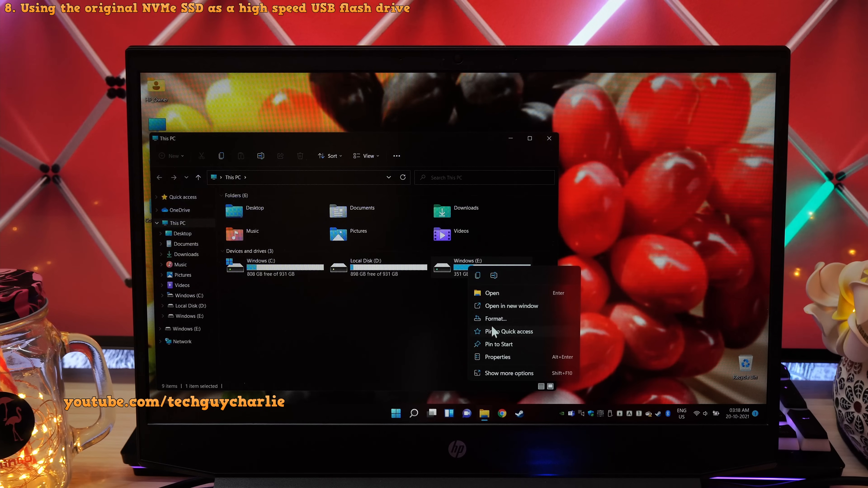
pyautogui.click(496, 318)
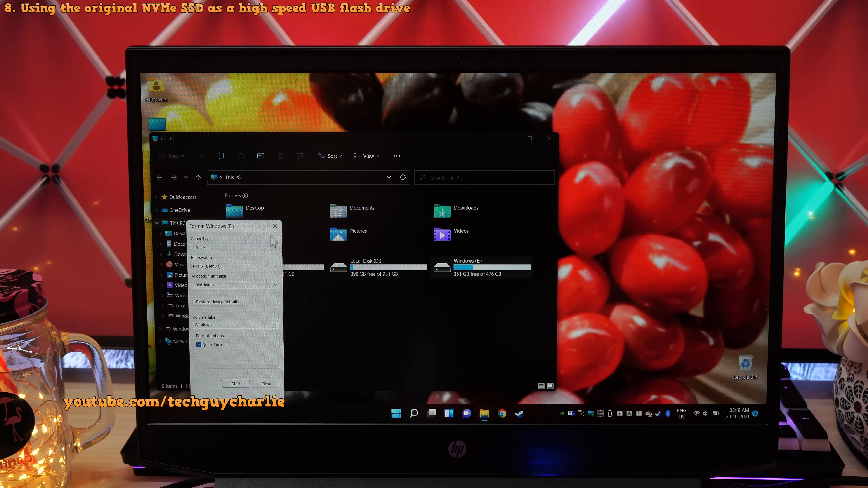
pyautogui.click(266, 383)
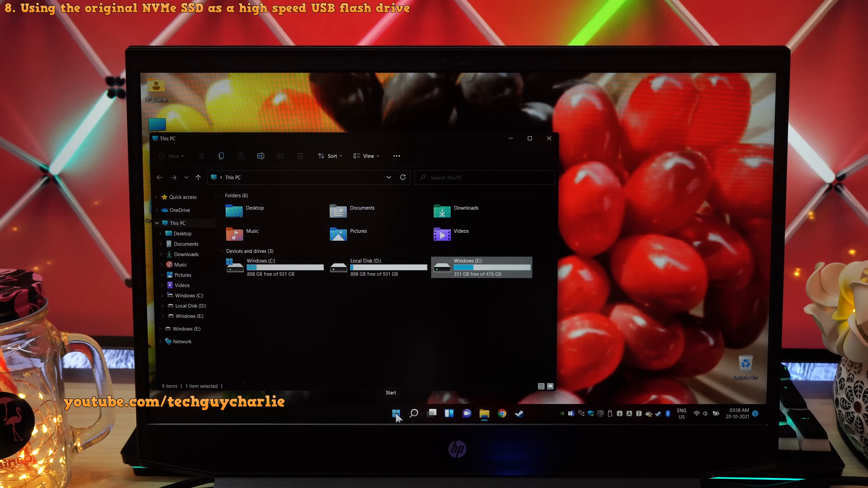
# - Inspect Disk 2's intact Windows (E:) partition in Disk Management, then close it
pyautogui.rightClick(395, 414)
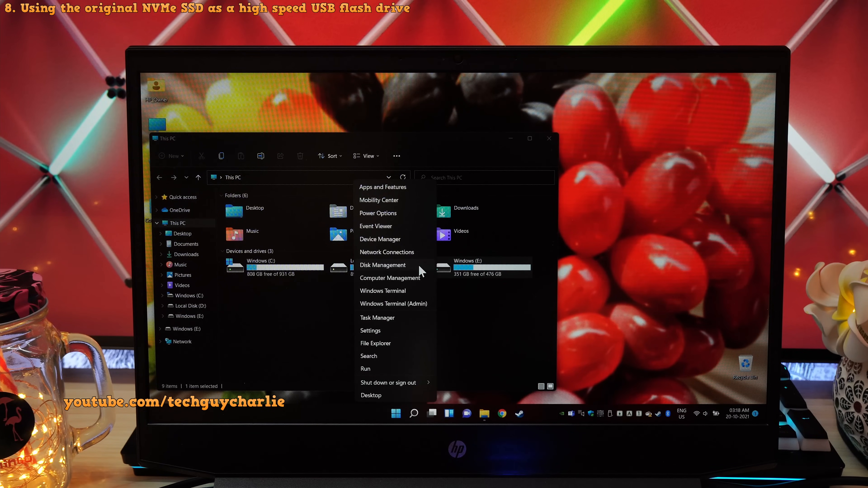
pyautogui.click(382, 266)
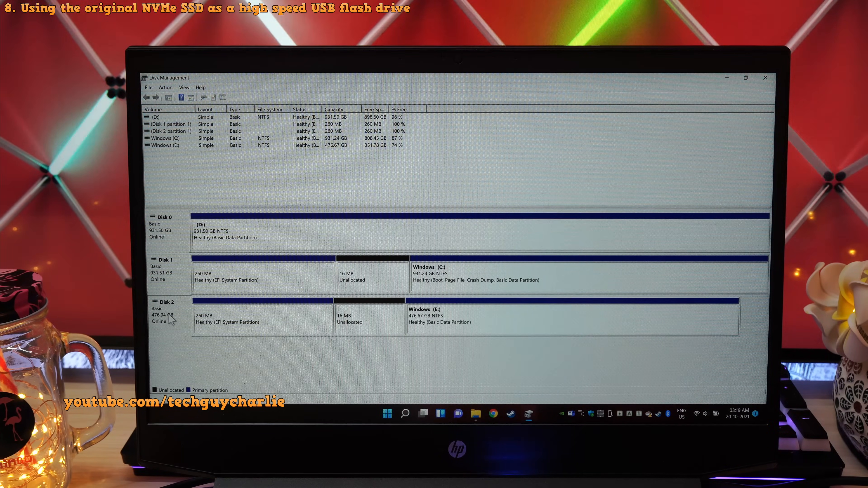
pyautogui.moveTo(160, 328)
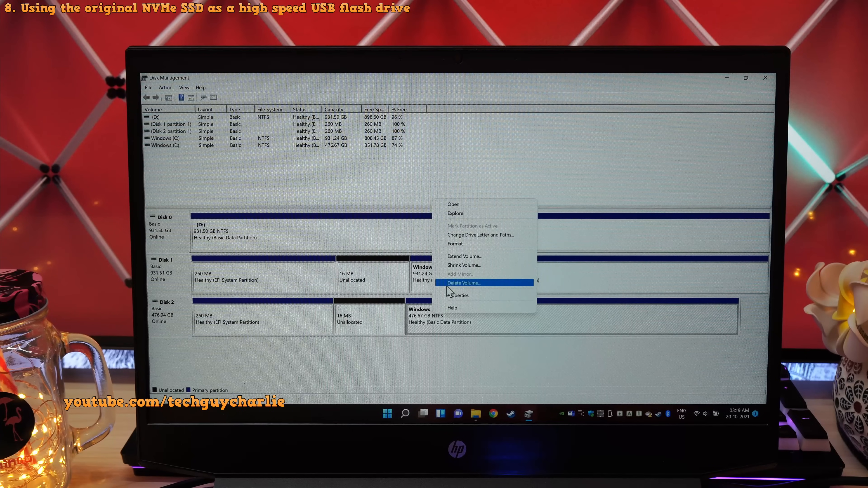
pyautogui.click(463, 283)
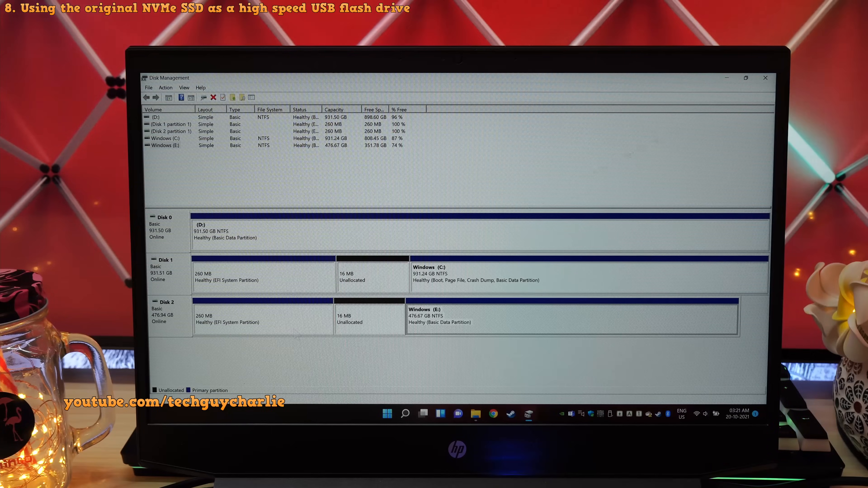
pyautogui.click(764, 78)
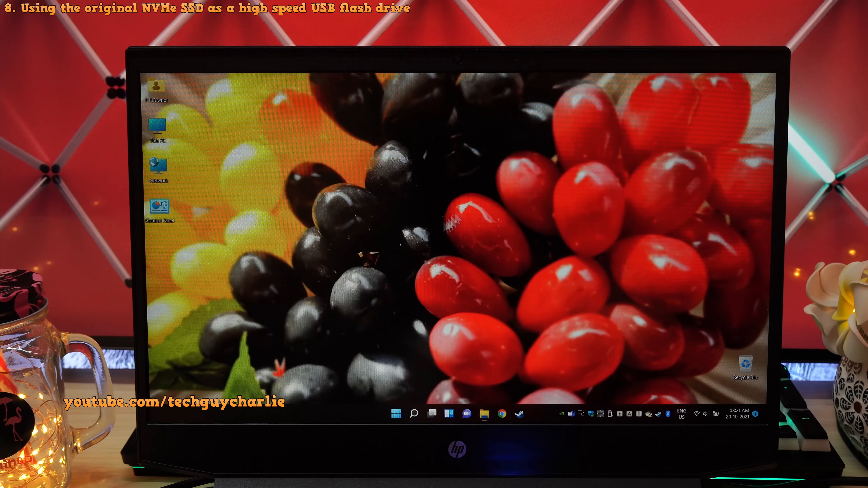
# - Launch an administrator Command Prompt via cmd search and start DiskPart
pyautogui.click(396, 413)
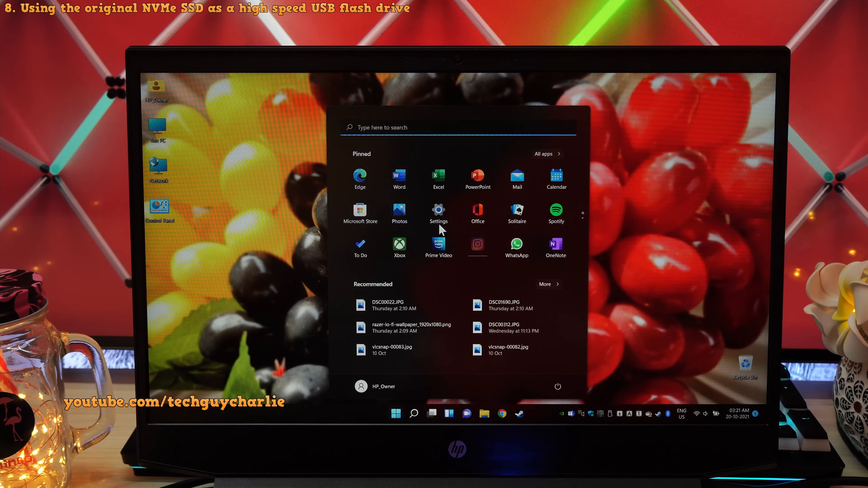
pyautogui.write('cmd')
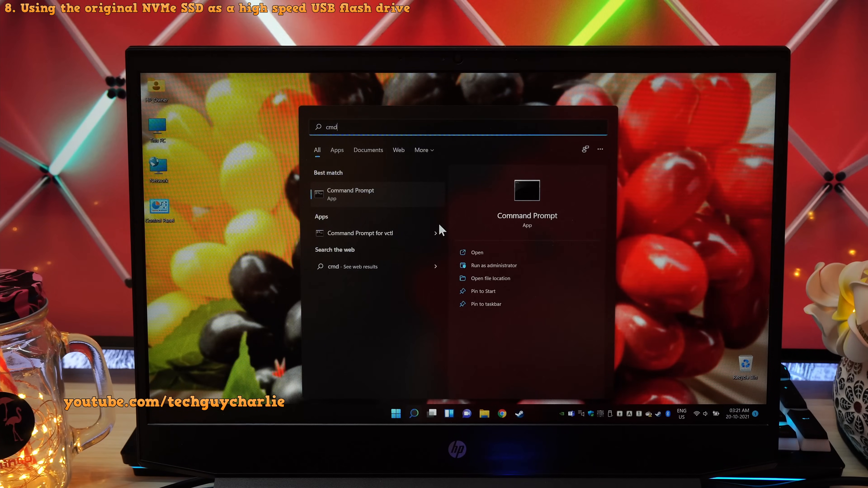
pyautogui.click(494, 265)
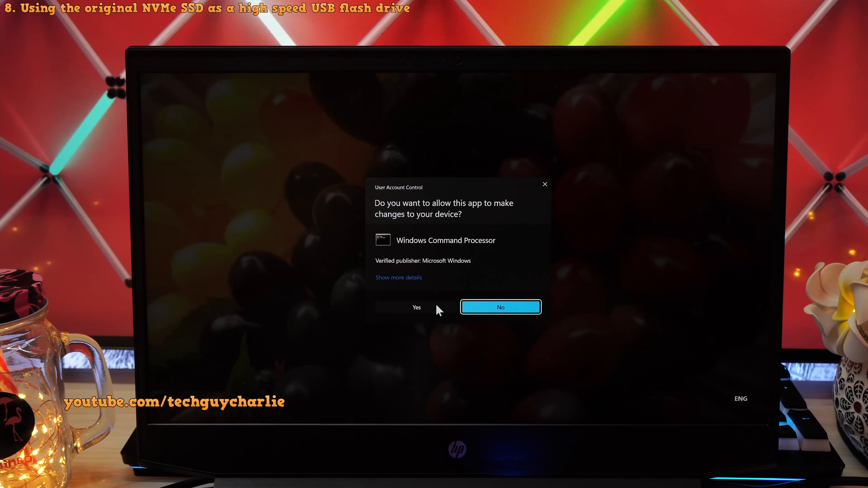
pyautogui.click(416, 308)
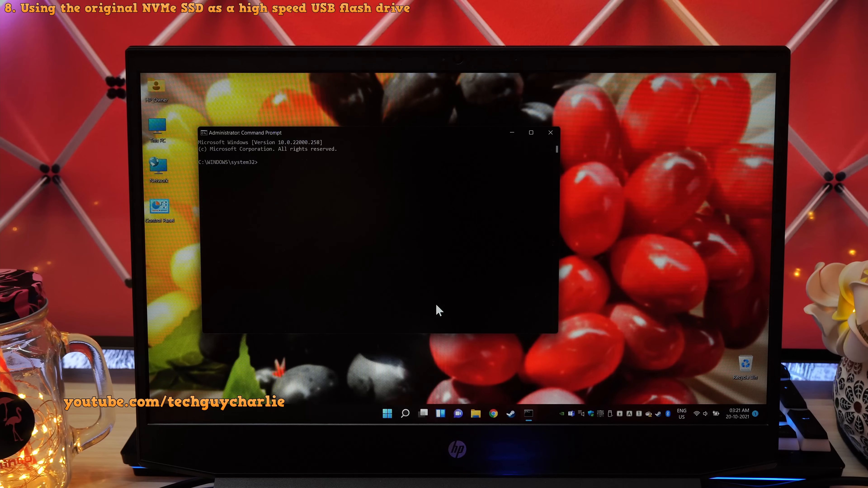
pyautogui.write('diskpart')
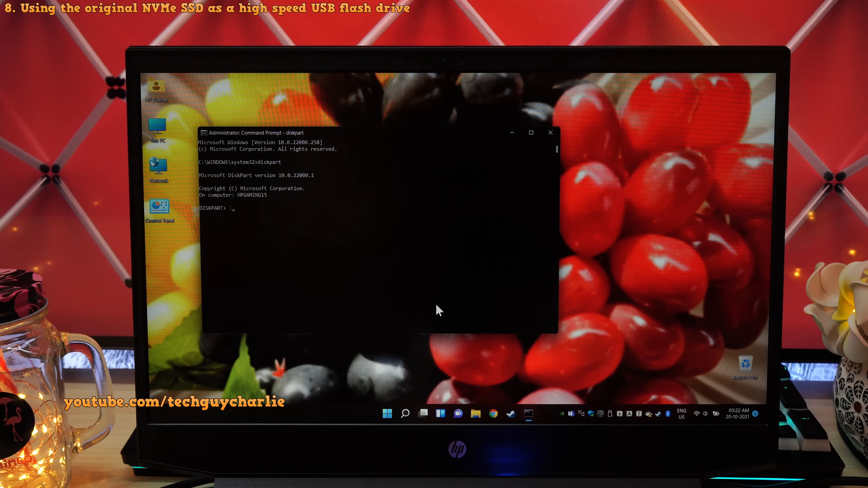
# - Run list disk, sel disk 2 and clean to wipe the 476 GB external disk, then exit
pyautogui.write('list di')
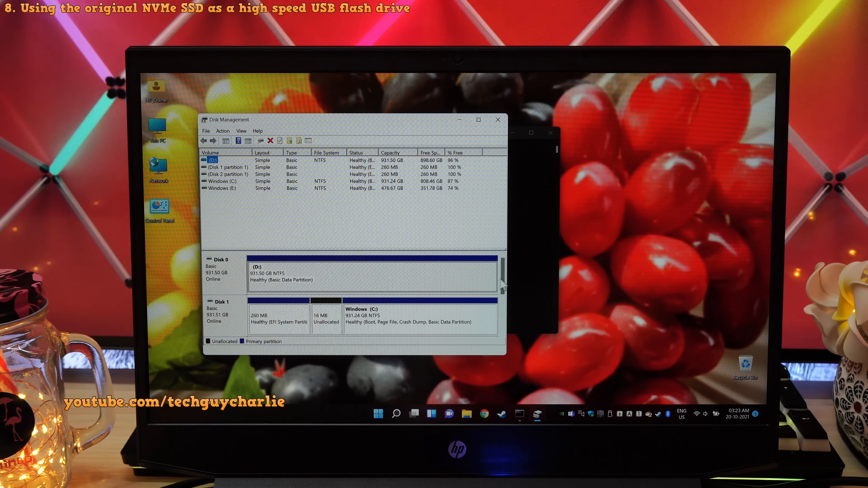
pyautogui.scroll(-3)
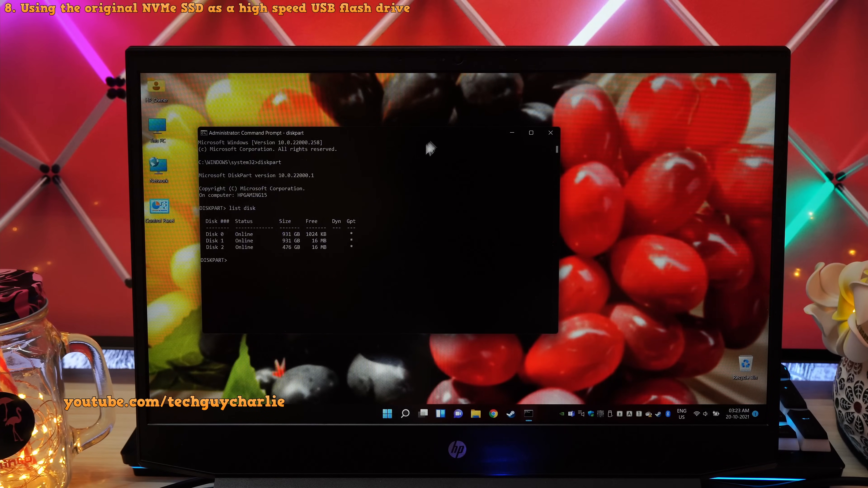
pyautogui.write('s')
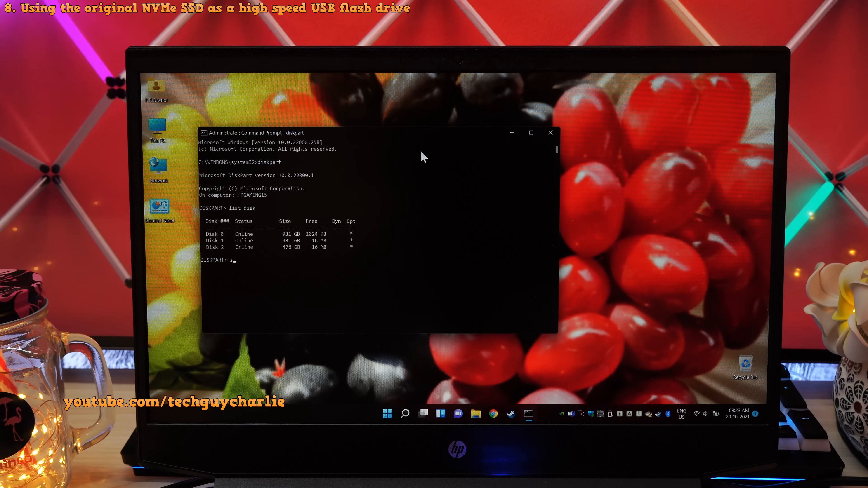
pyautogui.write('el')
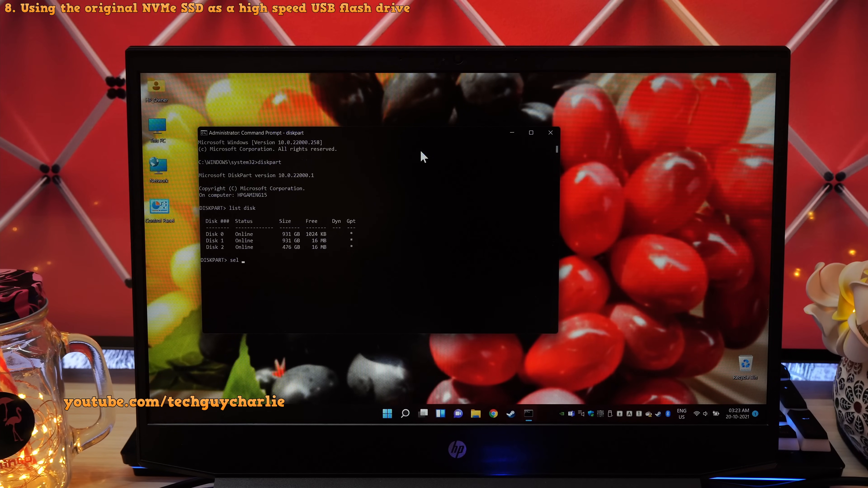
pyautogui.write('disk 2')
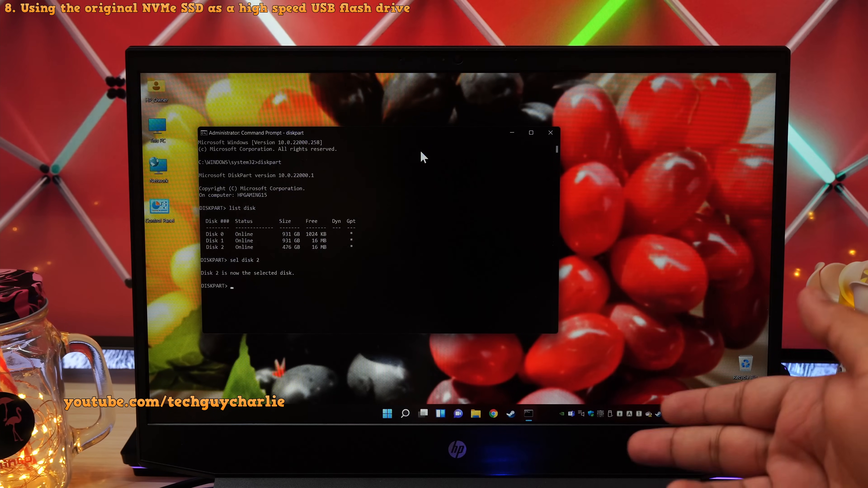
pyautogui.write('clean')
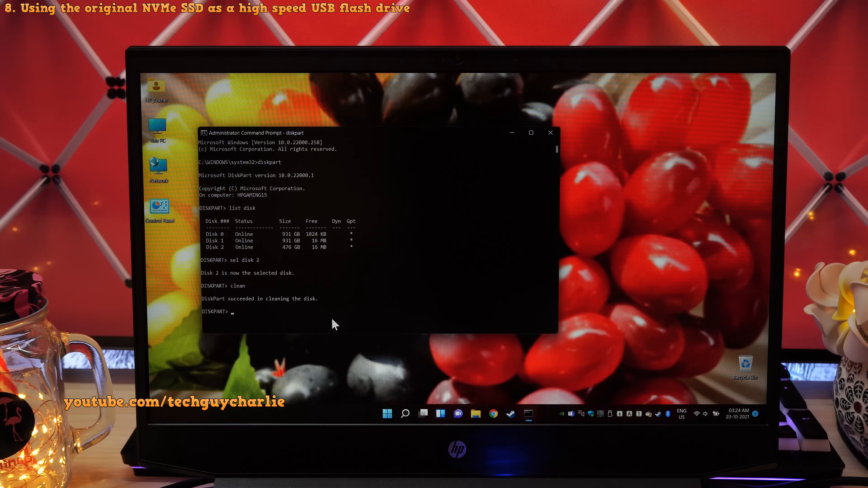
pyautogui.write('exit')
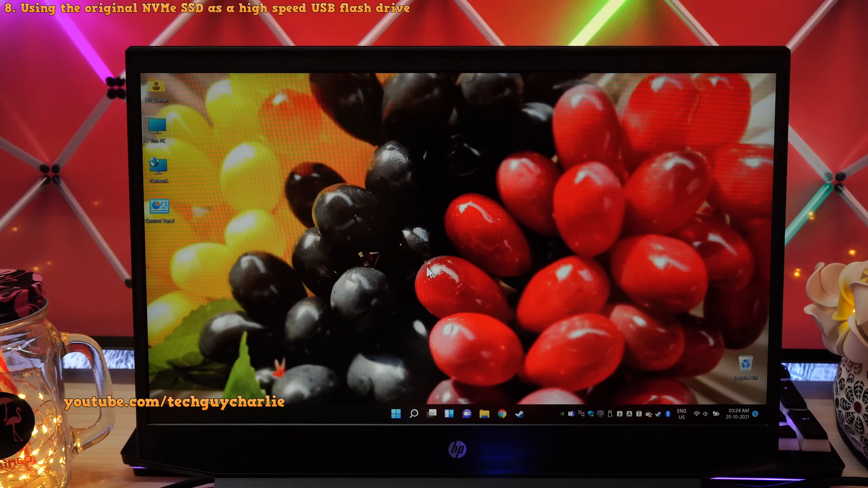
pyautogui.moveTo(464, 352)
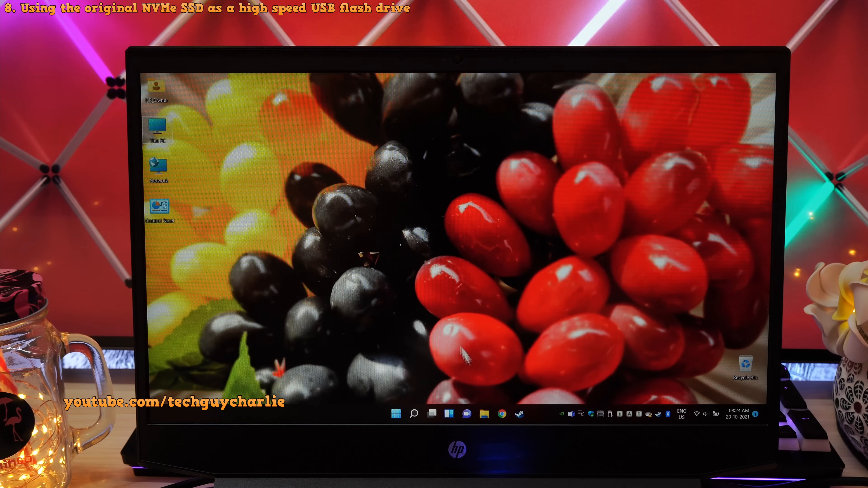
# - View This PC, which lists only Windows (C:) and Local Disk (D:)
pyautogui.doubleClick(158, 130)
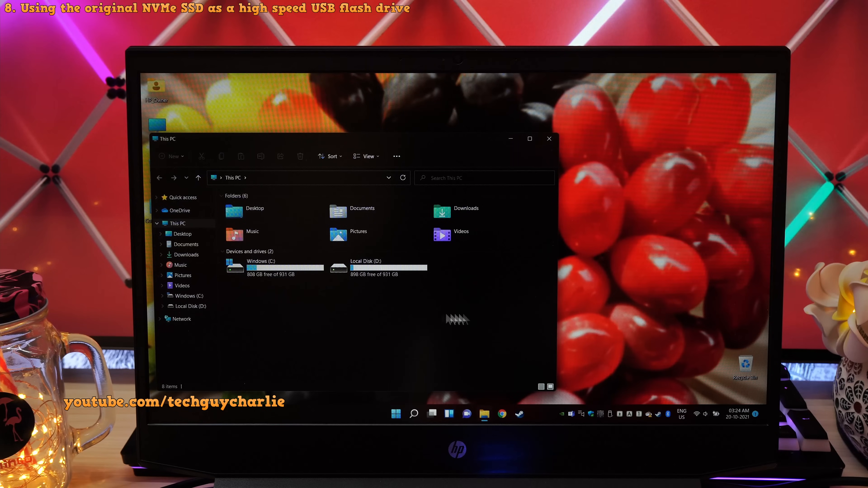
pyautogui.moveTo(478, 282)
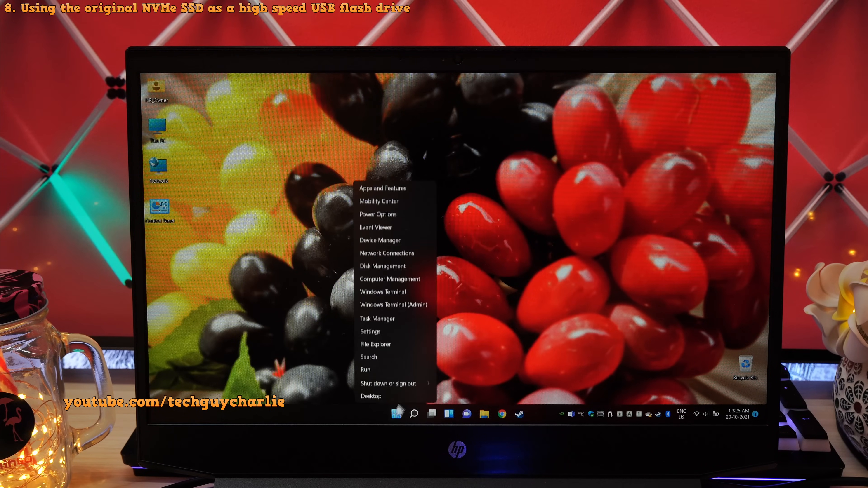
# - Start Disk Management and initialize the new 476.92 GB Disk 2 as GPT
pyautogui.click(382, 266)
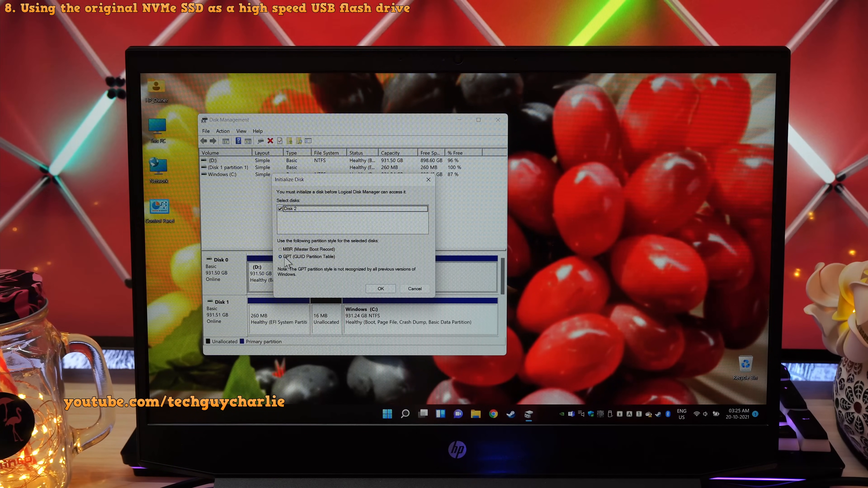
pyautogui.click(380, 288)
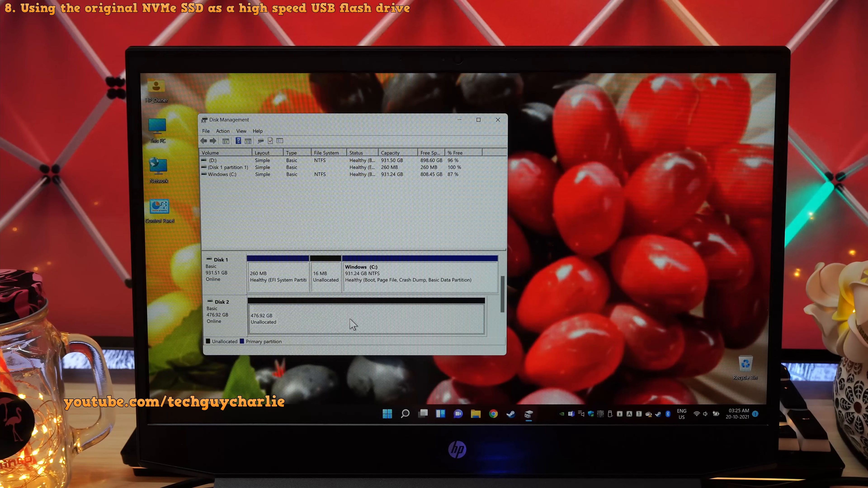
# - Create one NTFS simple volume E: using all unallocated space, then close Disk Management
pyautogui.rightClick(353, 325)
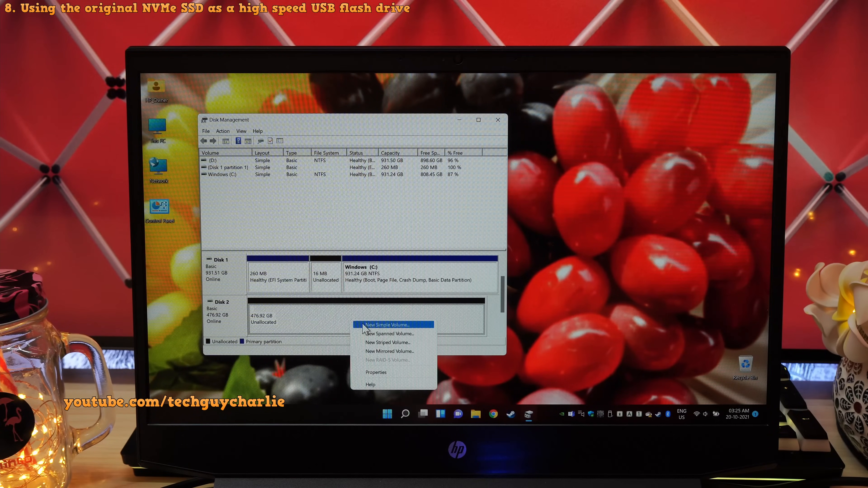
pyautogui.click(388, 324)
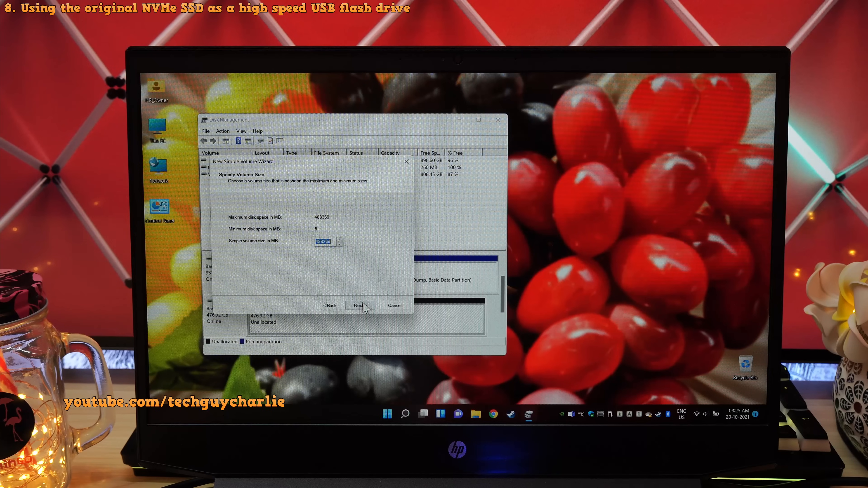
pyautogui.click(358, 305)
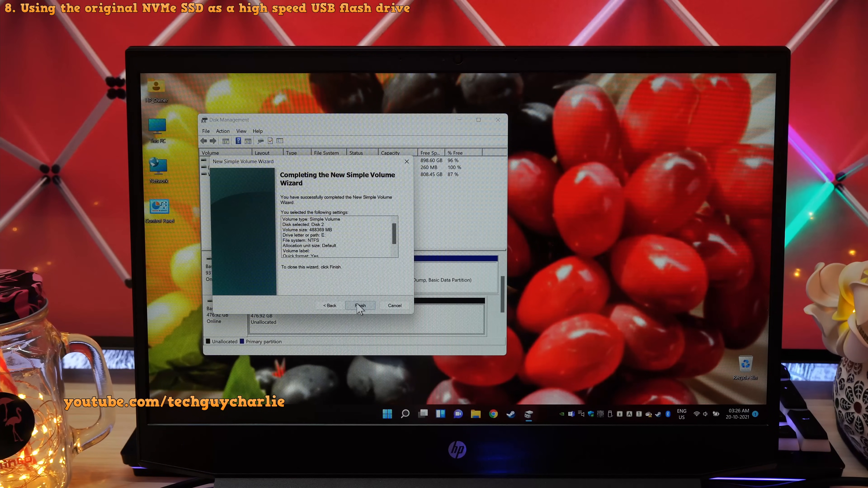
pyautogui.click(359, 305)
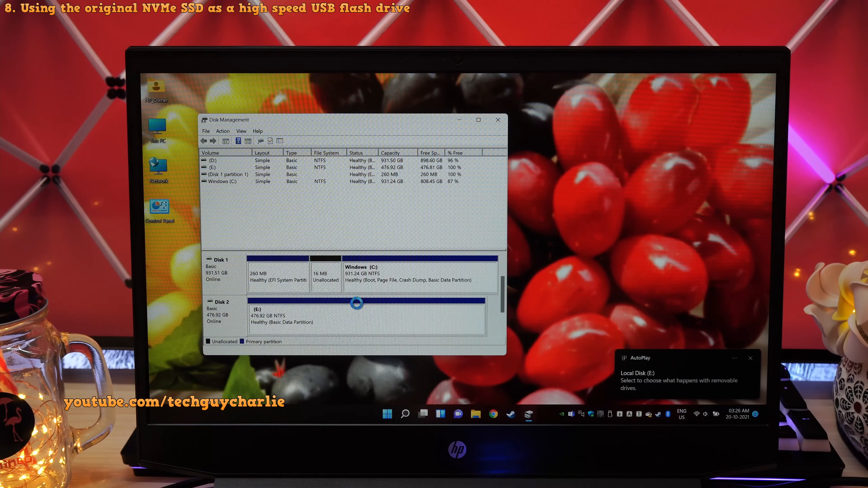
pyautogui.click(497, 120)
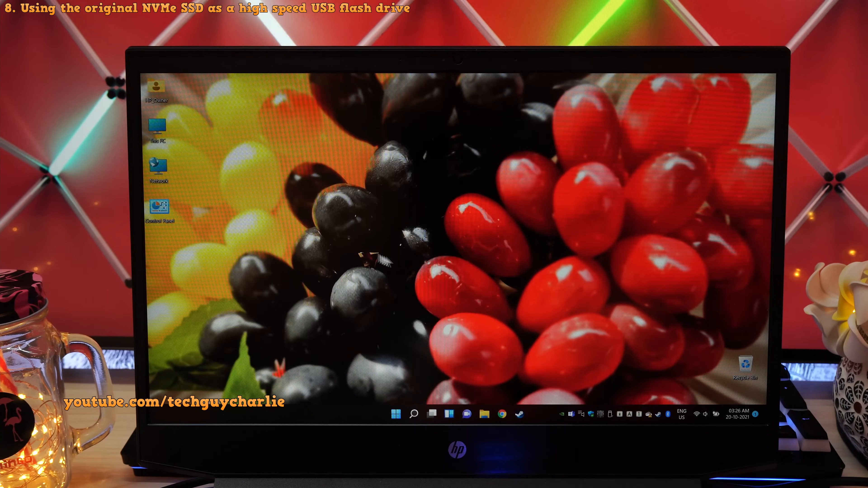
# - Browse into the new Local Disk (F:) and select the MP4 clips in Videos to copy
pyautogui.doubleClick(158, 123)
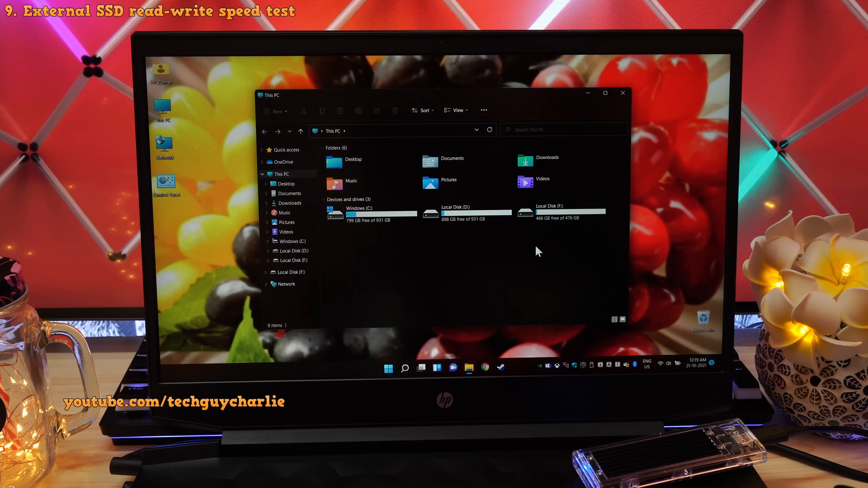
pyautogui.click(560, 213)
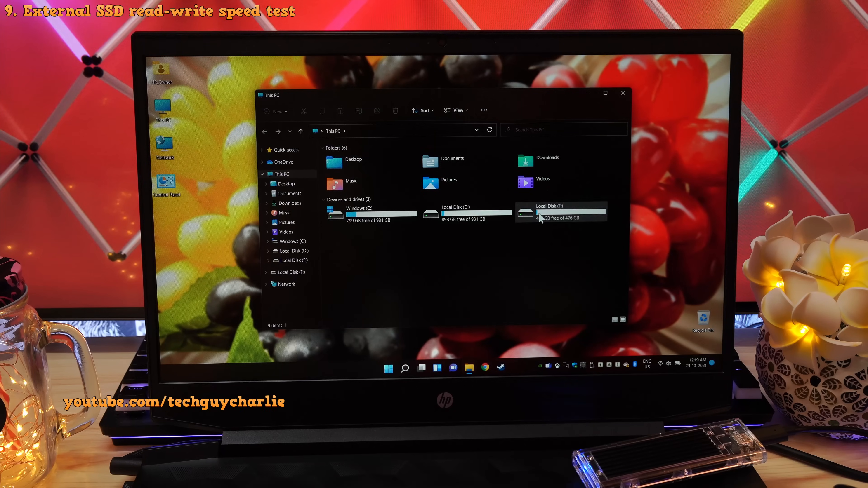
pyautogui.doubleClick(560, 212)
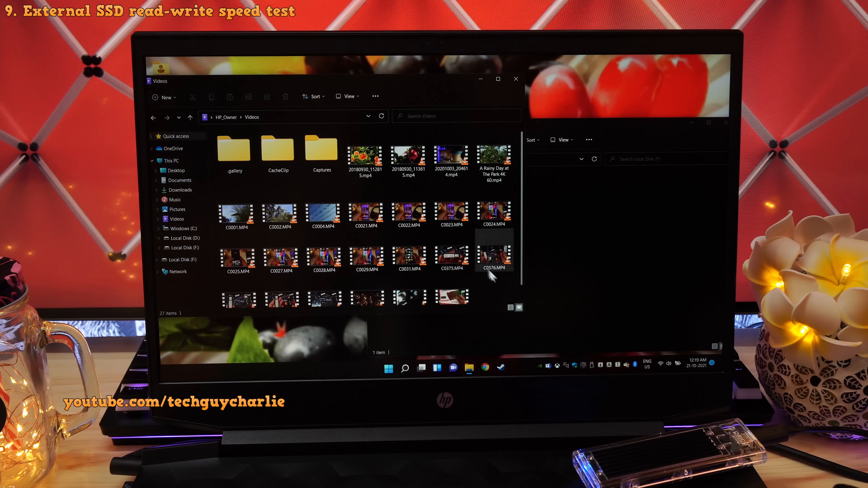
pyautogui.rightClick(492, 276)
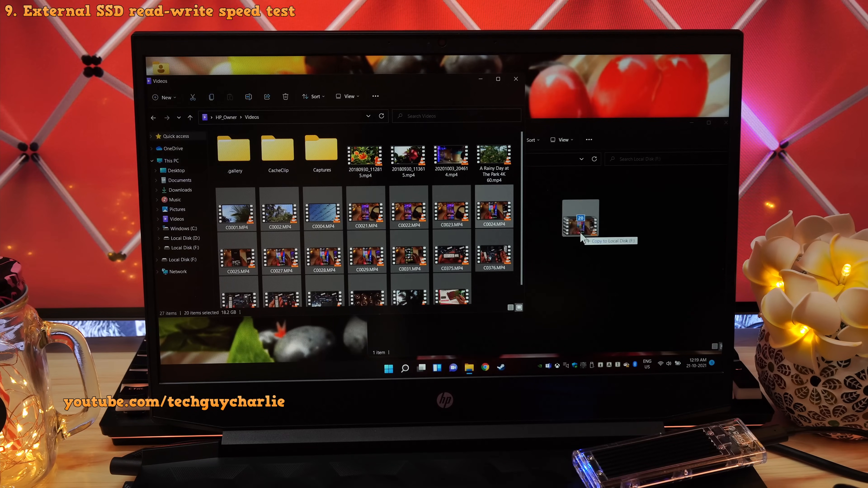
pyautogui.click(581, 220)
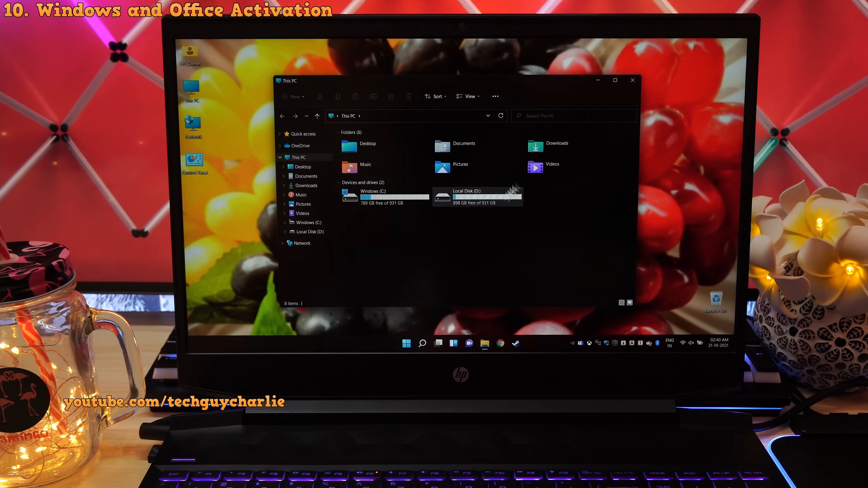
# - Show the Activation page confirming Windows 11 Pro's digital license, then launch Word
pyautogui.click(632, 80)
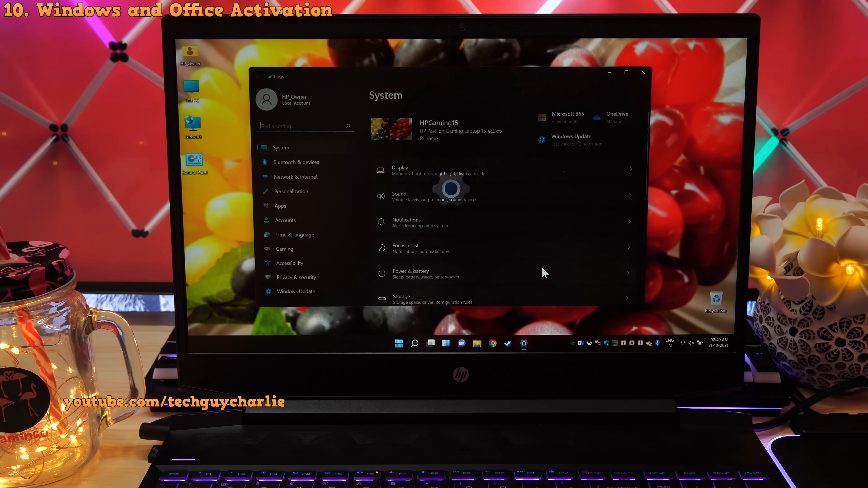
pyautogui.scroll(-3)
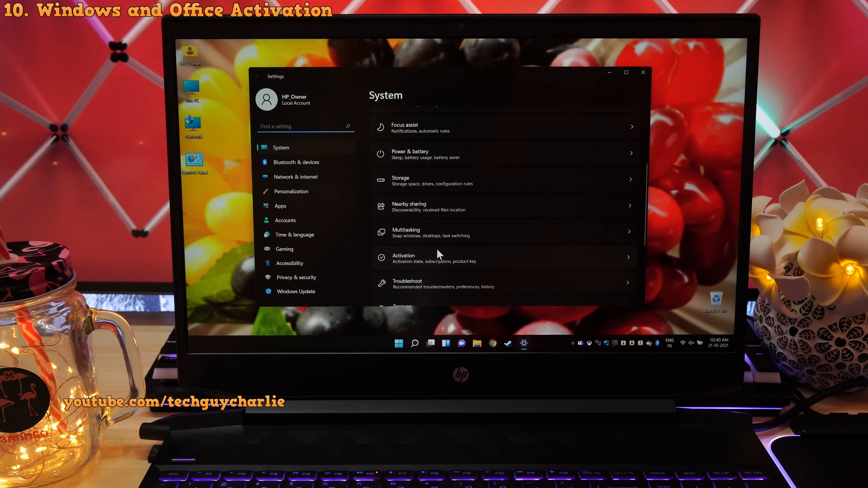
pyautogui.click(433, 257)
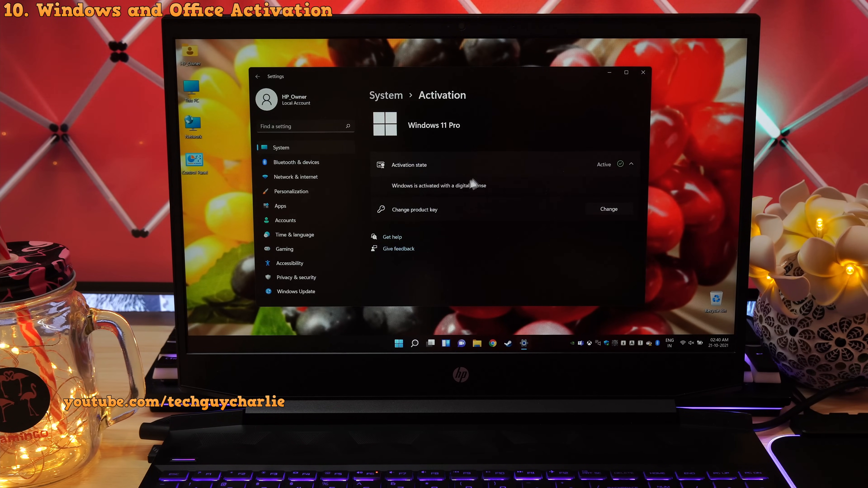
pyautogui.click(398, 343)
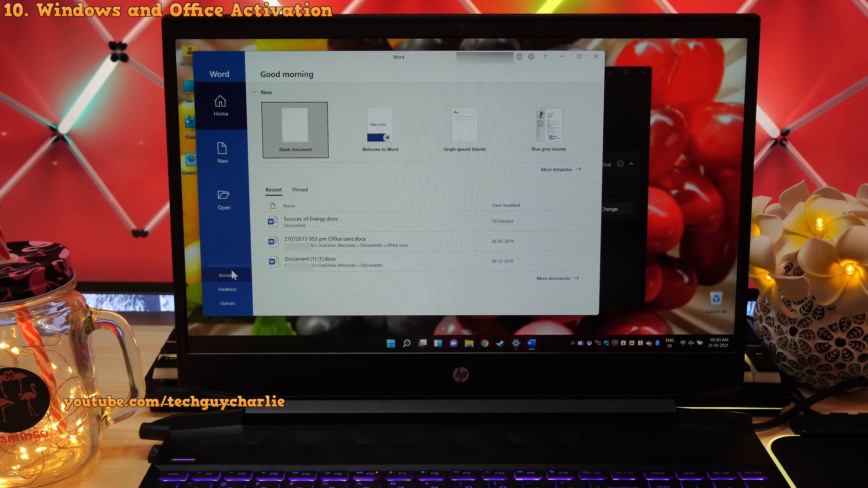
# - Check Word's Account page shows Office Home and Student 2019 activated, then close Word
pyautogui.click(226, 275)
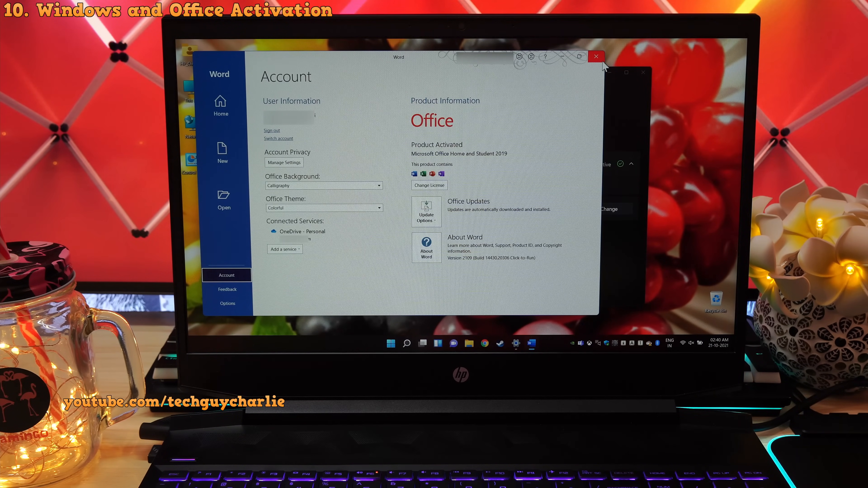
pyautogui.click(596, 56)
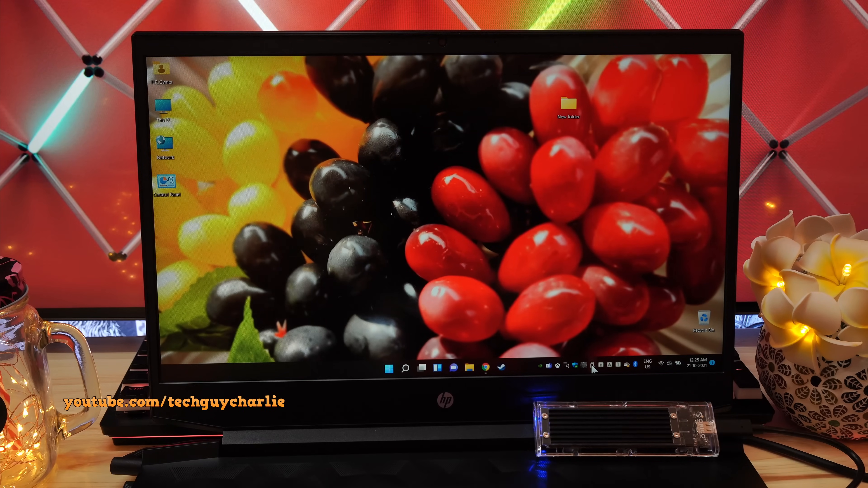
pyautogui.moveTo(545, 333)
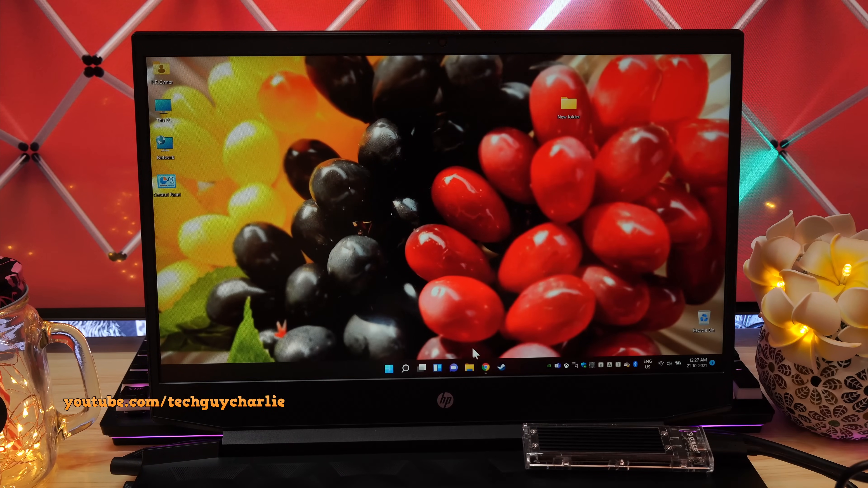
# - Browse to Tech Guy Charlie's YouTube channel Videos page in Chrome
pyautogui.click(485, 367)
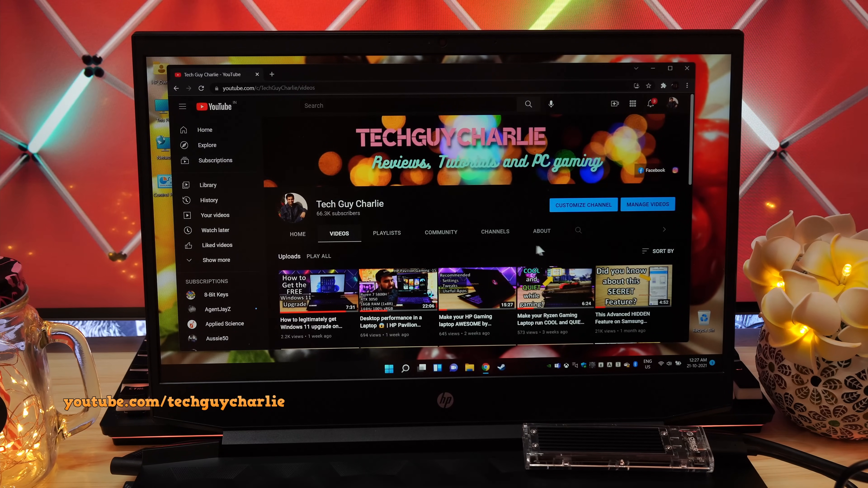
pyautogui.moveTo(445, 252)
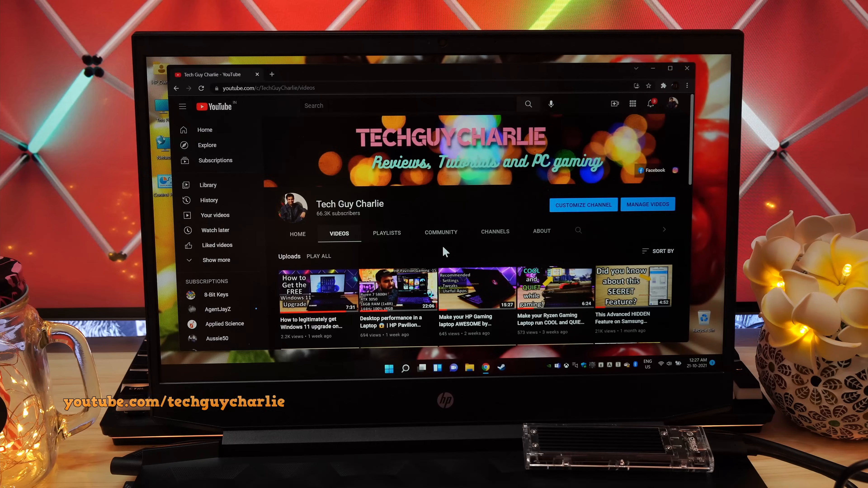